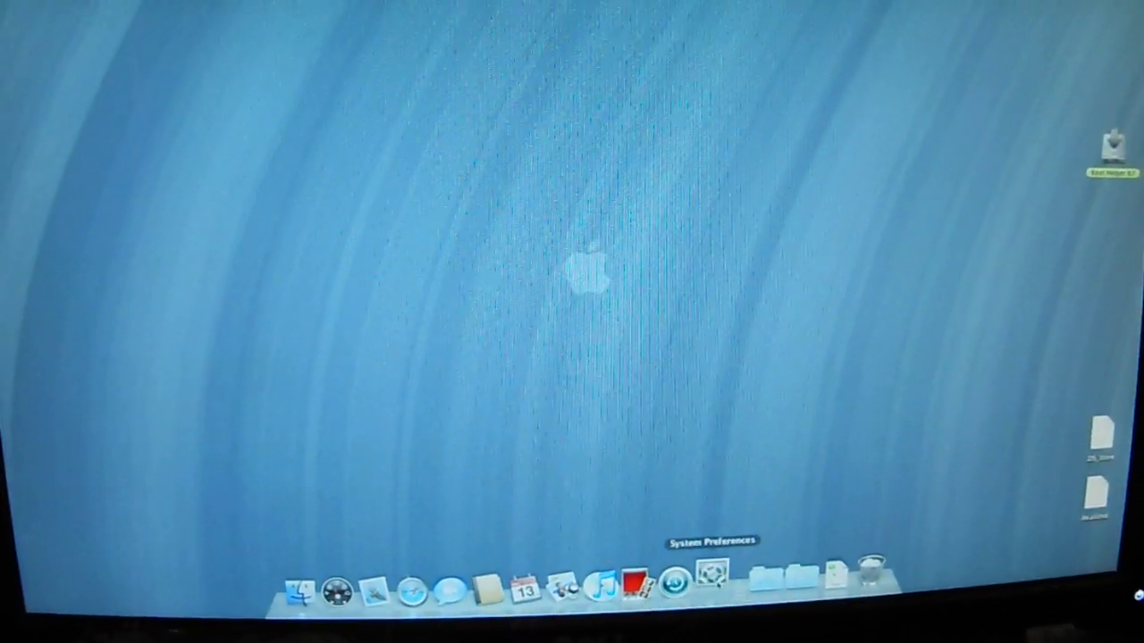
- Launch System Preferences from the Dock to show its preference panes
click(712, 575)
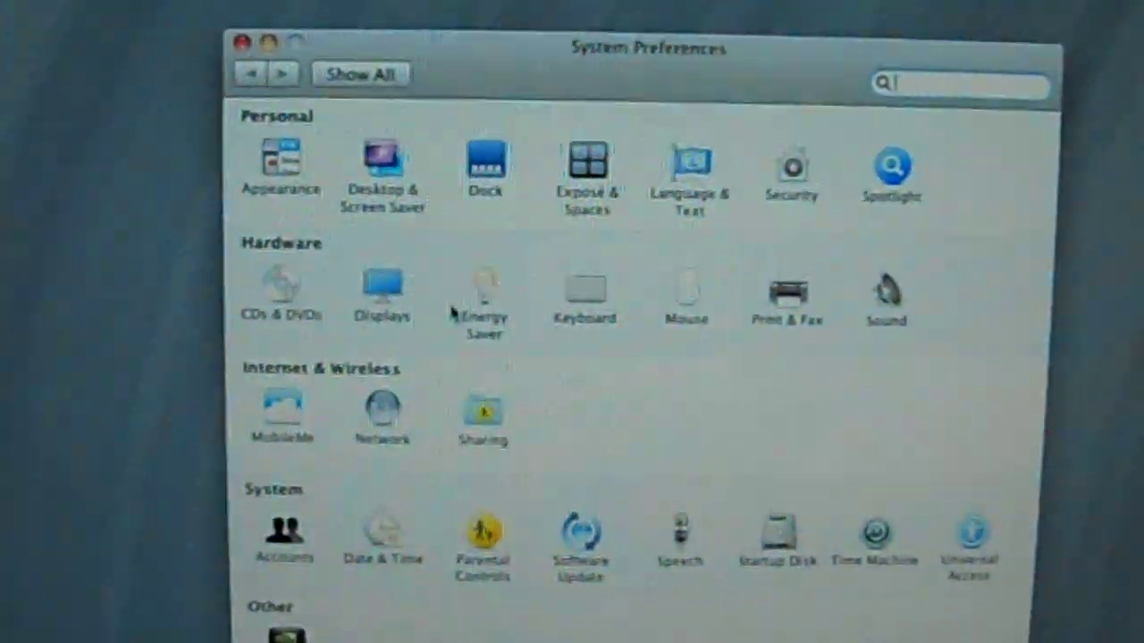
click(381, 286)
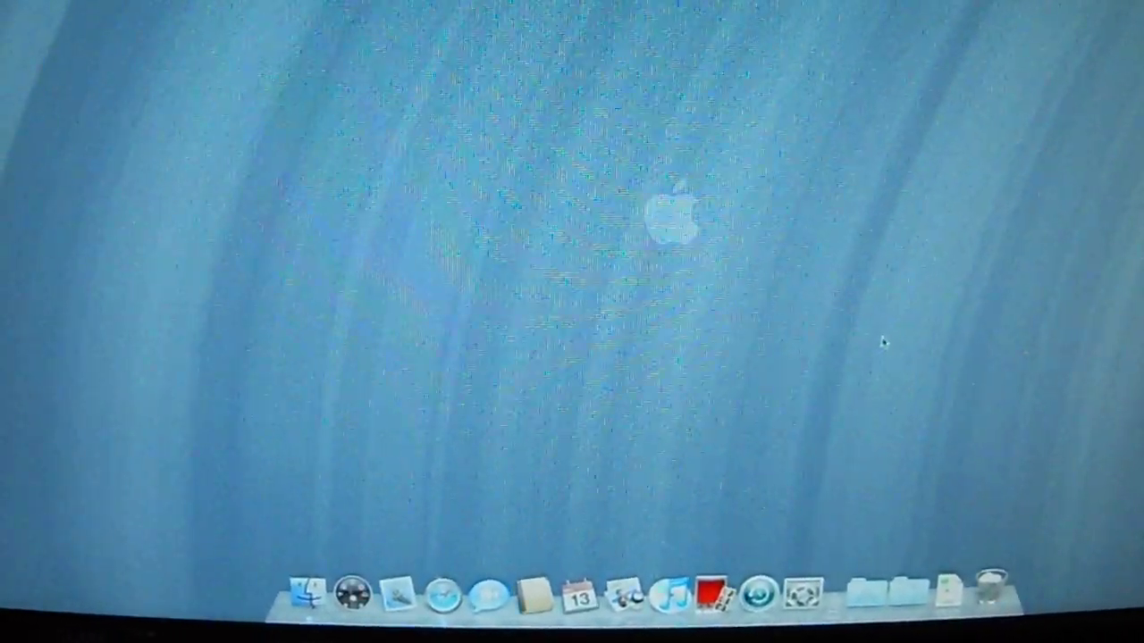
mouse_move(873, 581)
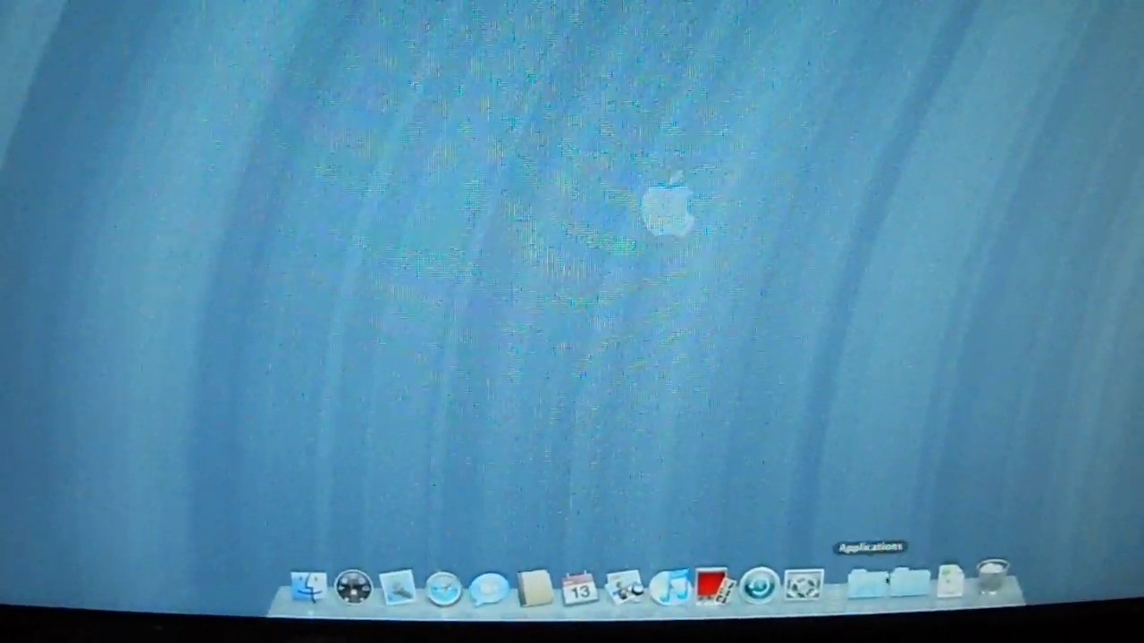
- Launch Front Row from the Applications stack so its media menu fills the screen
click(860, 581)
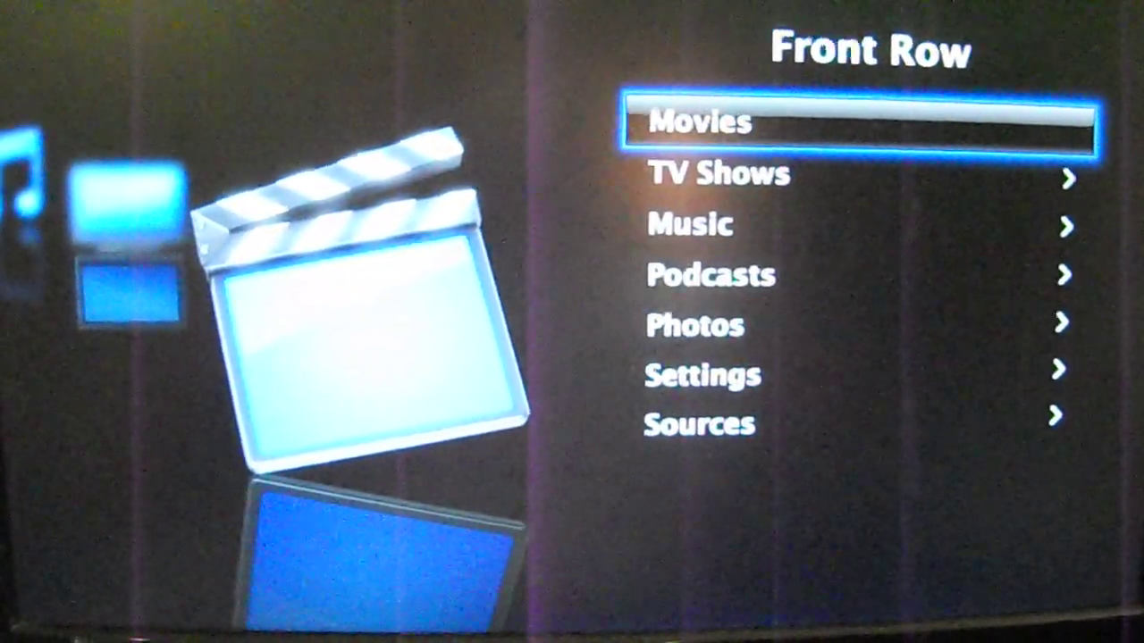
- Browse from Movies down through TV Shows and Photos, then back up to Music
key(down)
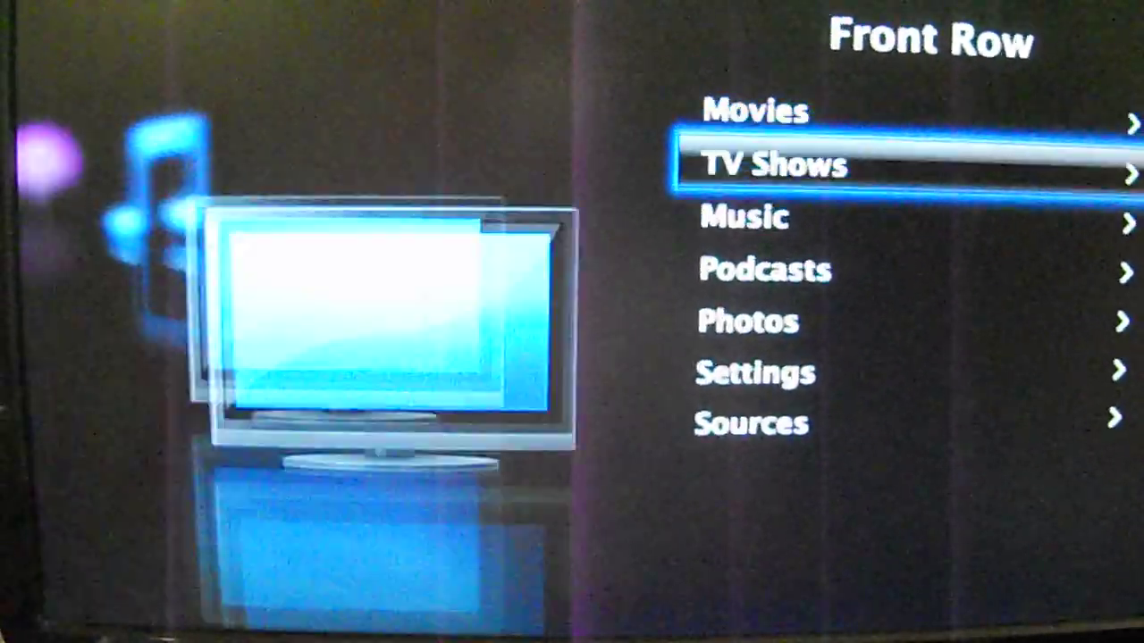
key(down)
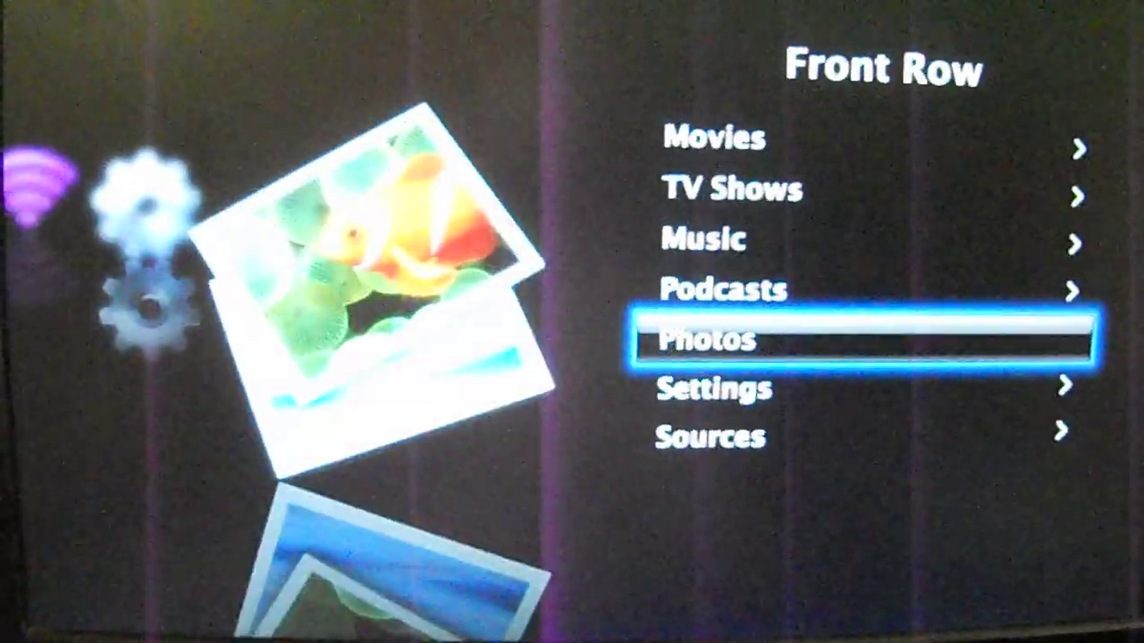
key(up)
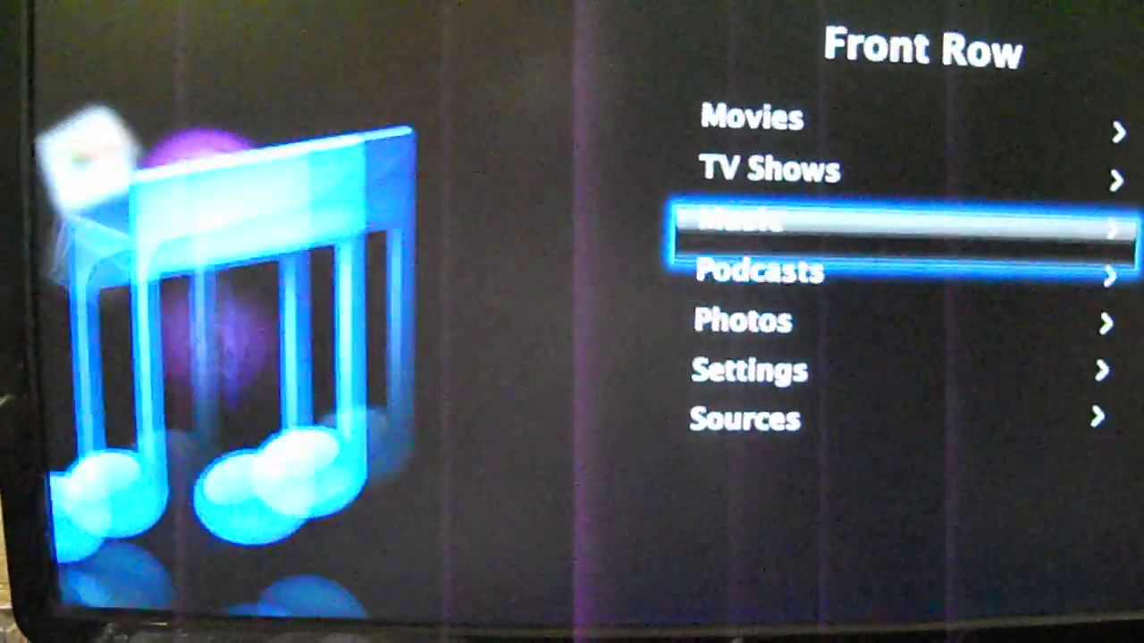